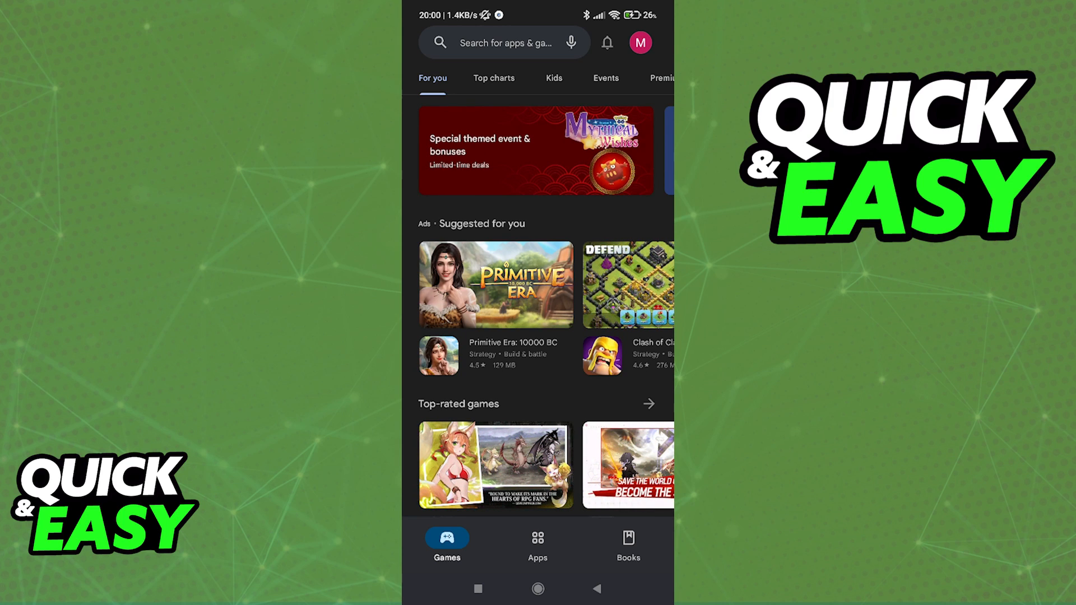
Bring up the account menu from the profile avatar on the Games home page.
{"action": "left_click", "coordinate": [638, 43]}
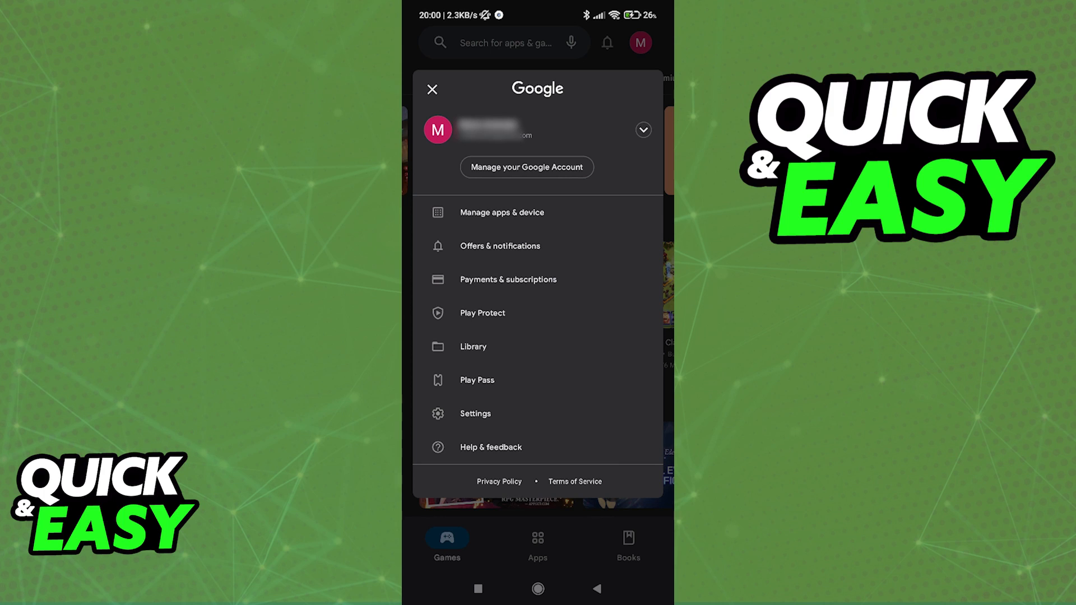
Review Payments & subscriptions and its Payment methods, then return to the Games home page.
{"action": "left_click", "coordinate": [508, 278]}
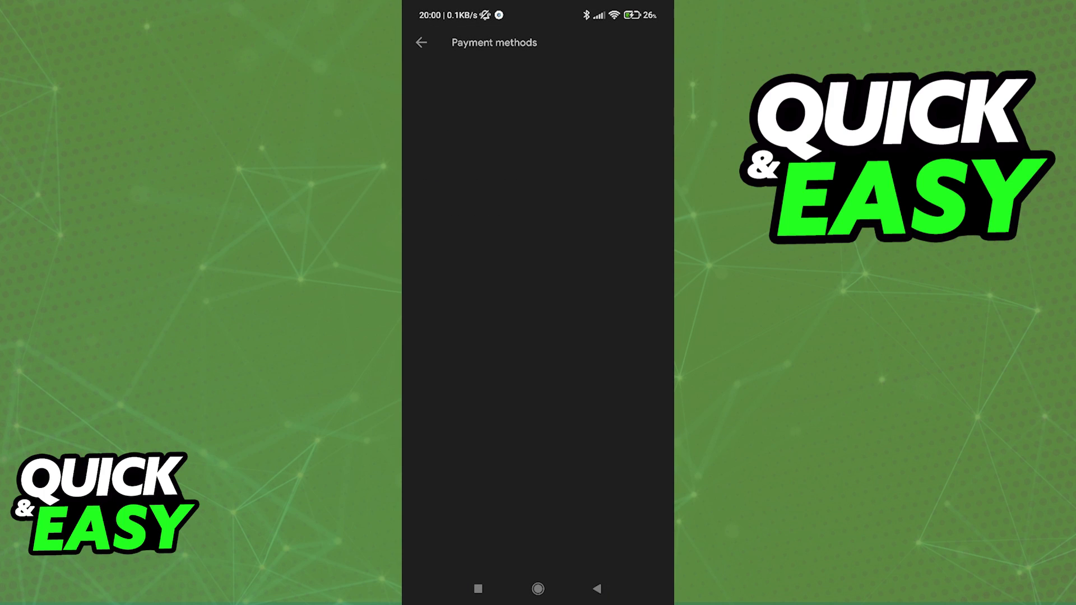
{"action": "left_click", "coordinate": [422, 43]}
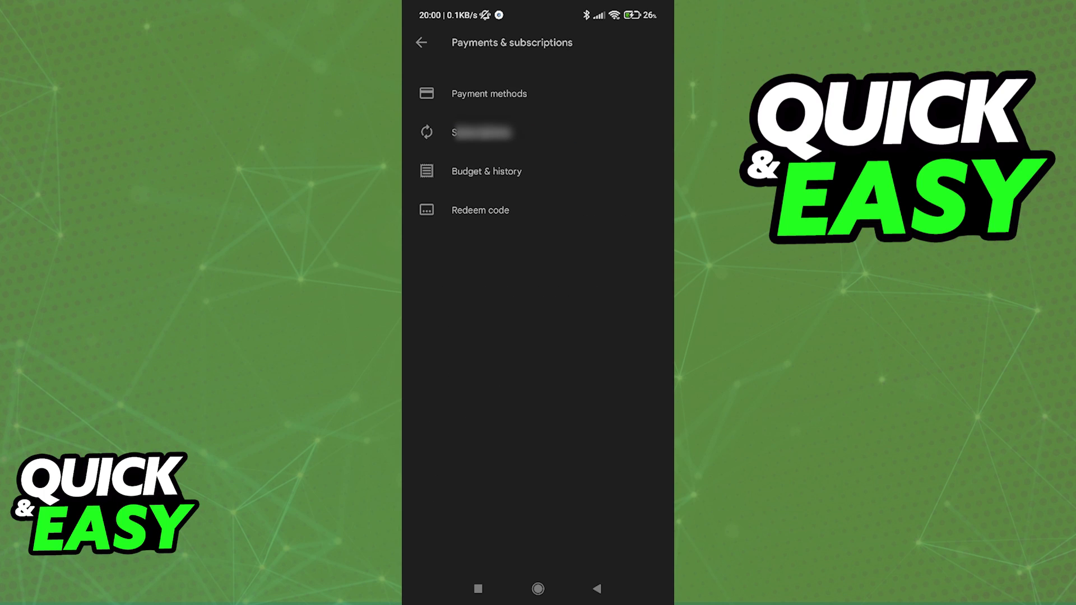
{"action": "left_click", "coordinate": [487, 170]}
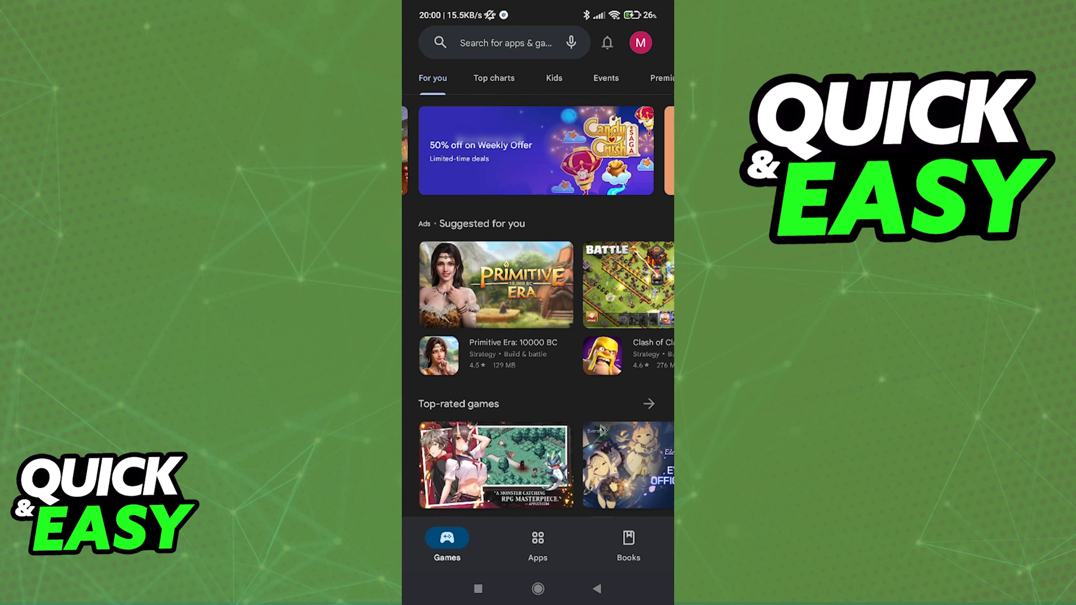
Reach the Play Store Settings page via the account menu and look at its sections.
{"action": "left_click", "coordinate": [639, 42]}
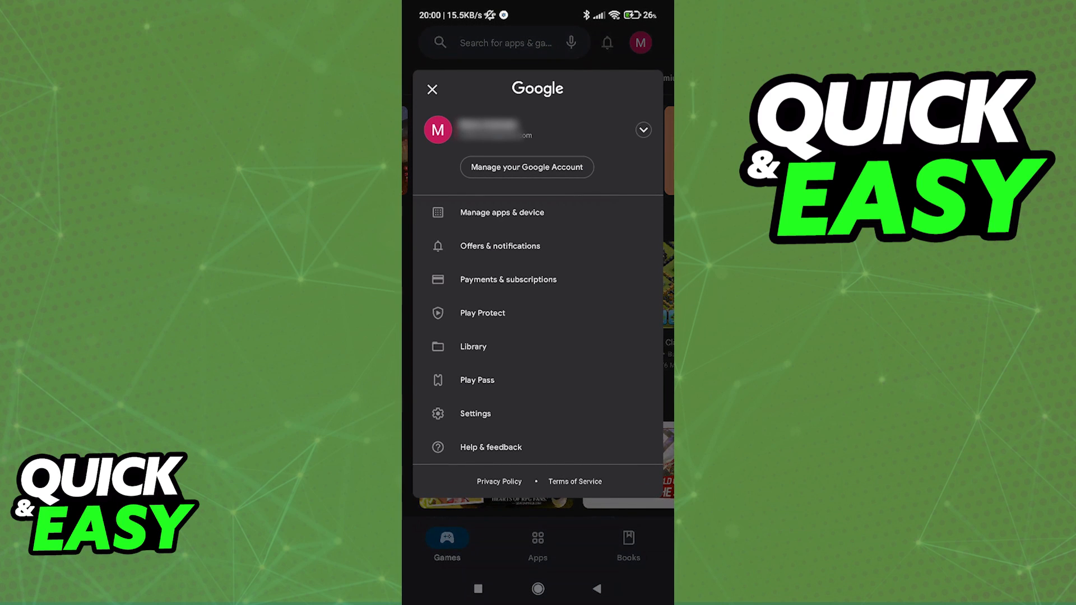
{"action": "left_click", "coordinate": [475, 414]}
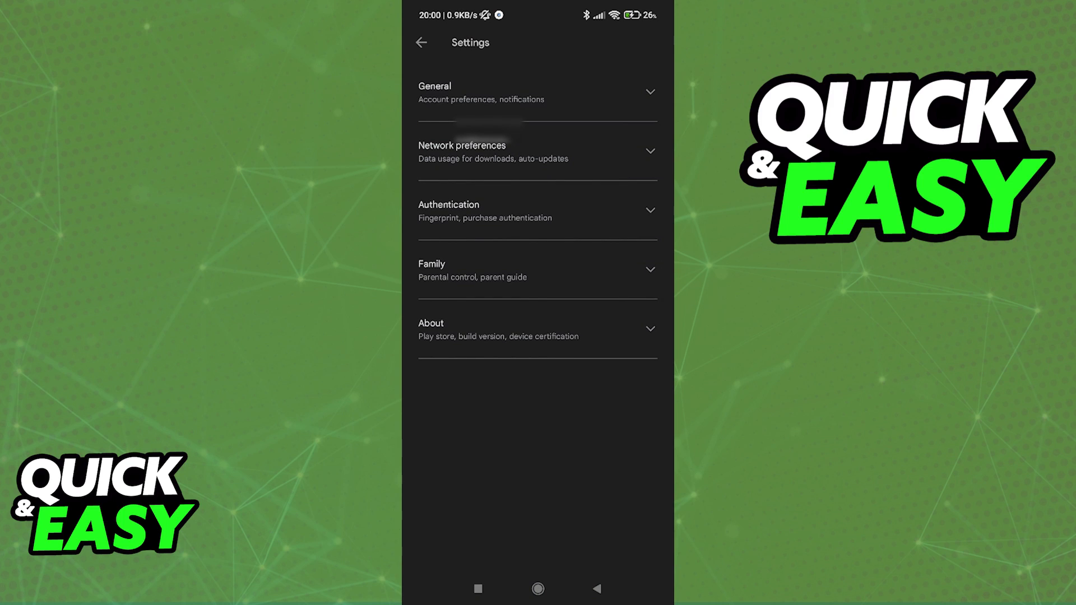
{"action": "left_click", "coordinate": [536, 211]}
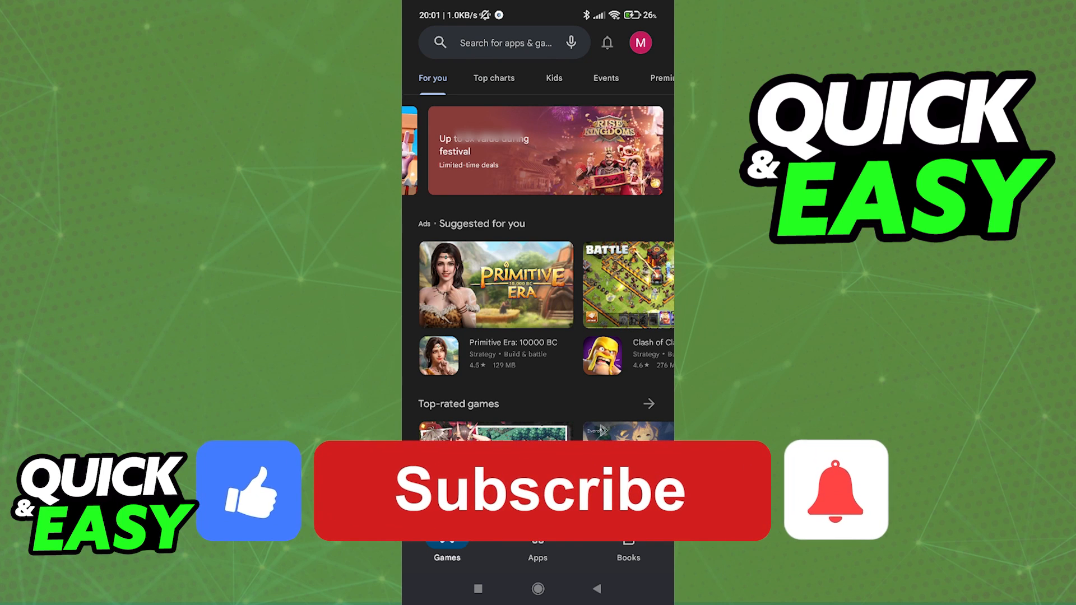
Leave Settings and land back on the Games home page with its featured promotions.
{"action": "left_click", "coordinate": [540, 490]}
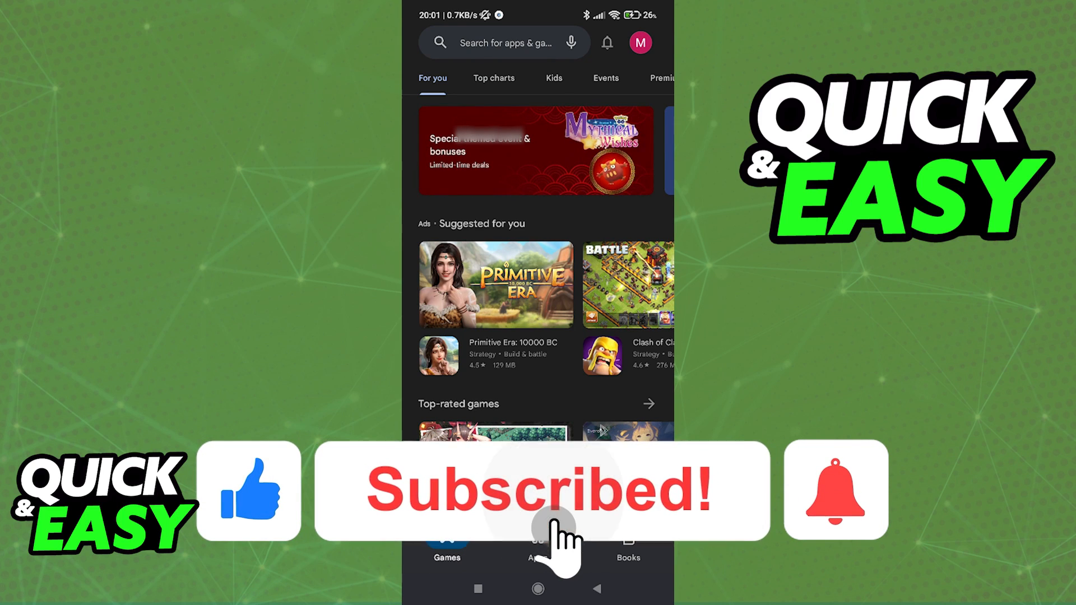
{"action": "left_click", "coordinate": [835, 491]}
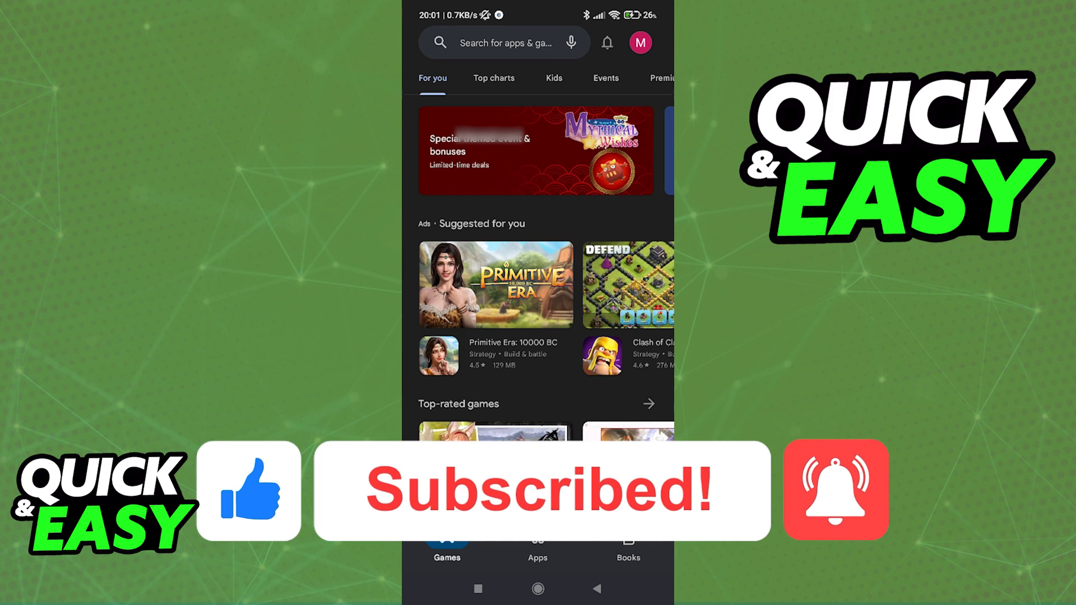